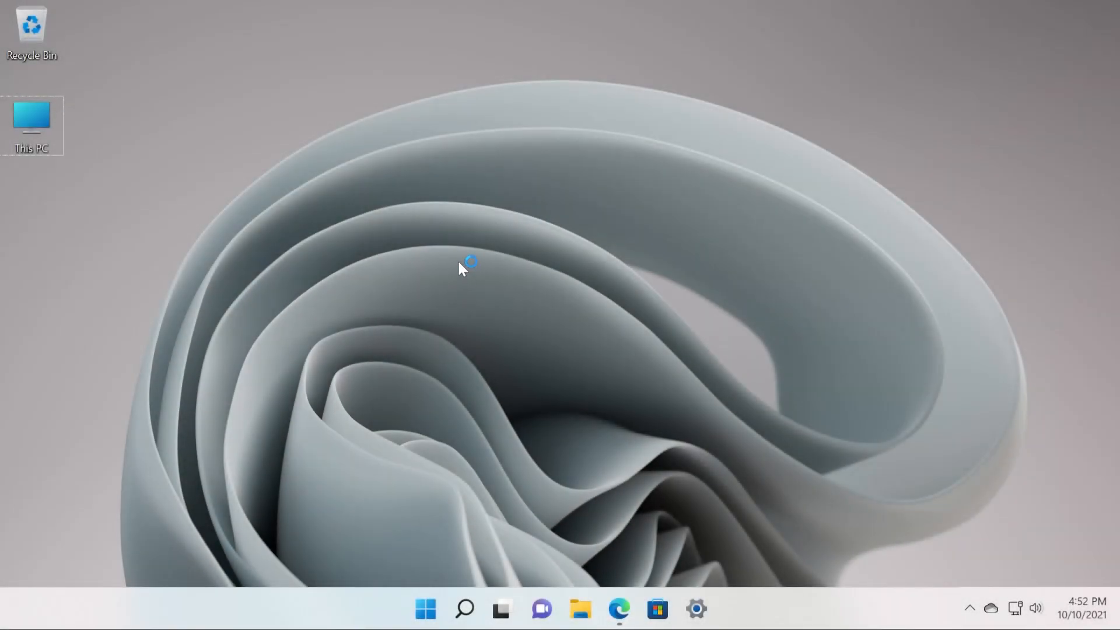
Check the desktop right-click menu, then bring up the Edge guide with the reg.exe add command
{"action": "right_click", "coordinate": [463, 267]}
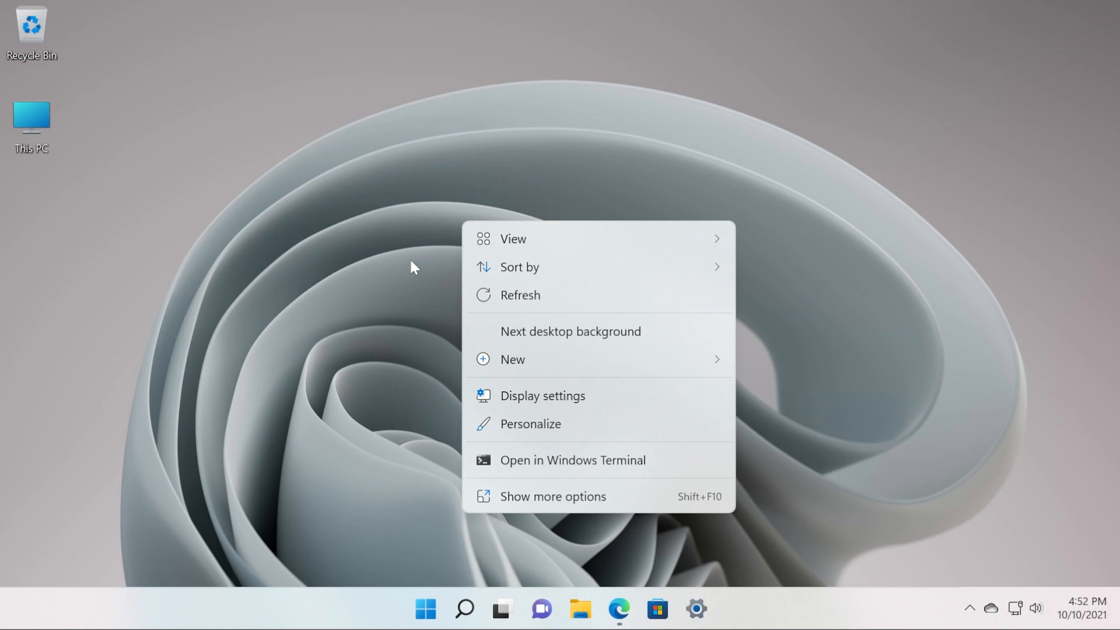
{"action": "mouse_move", "coordinate": [389, 275]}
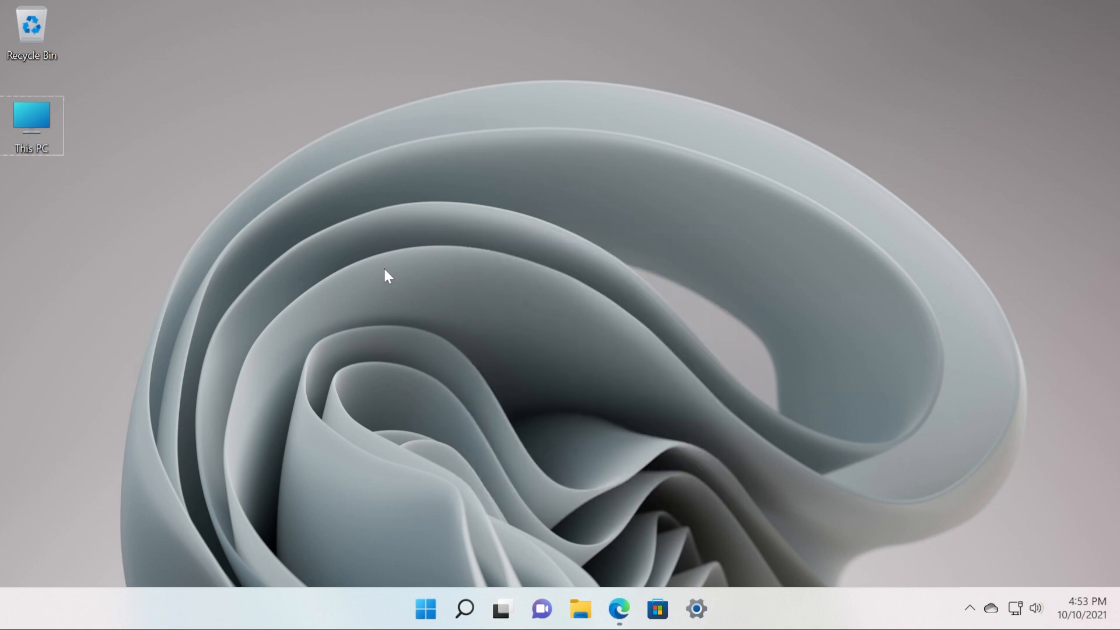
{"action": "mouse_move", "coordinate": [459, 273]}
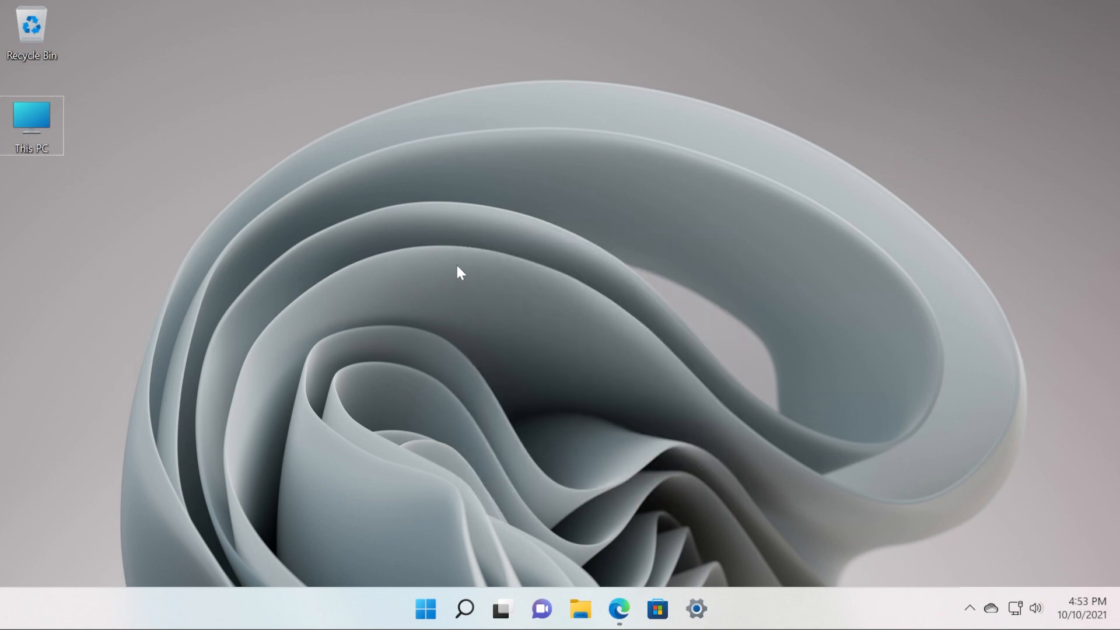
{"action": "mouse_move", "coordinate": [471, 266]}
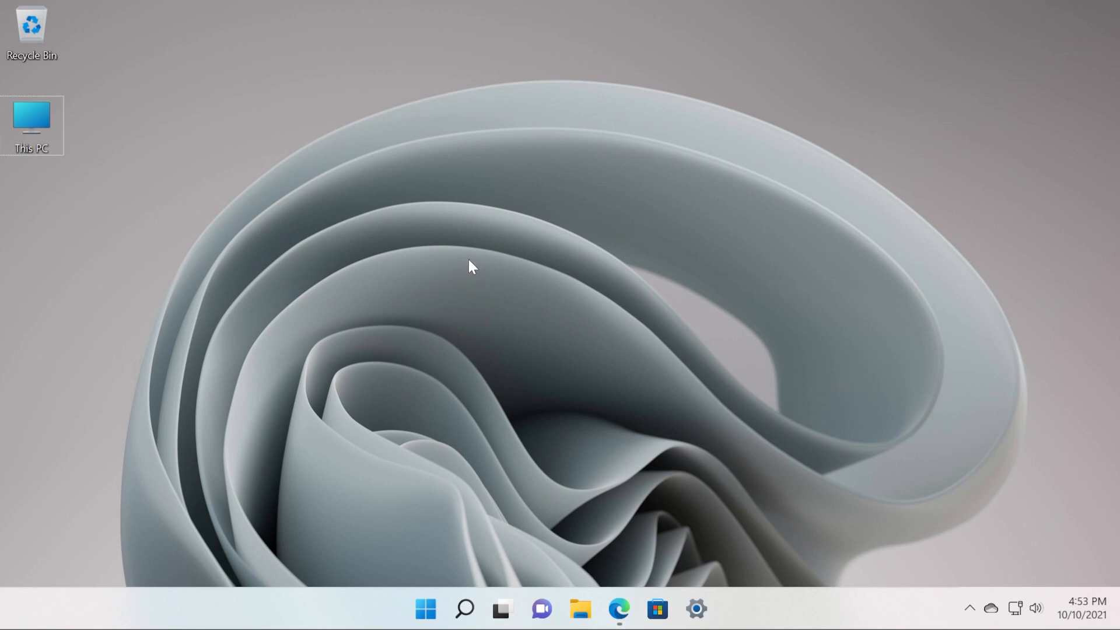
{"action": "mouse_move", "coordinate": [463, 279]}
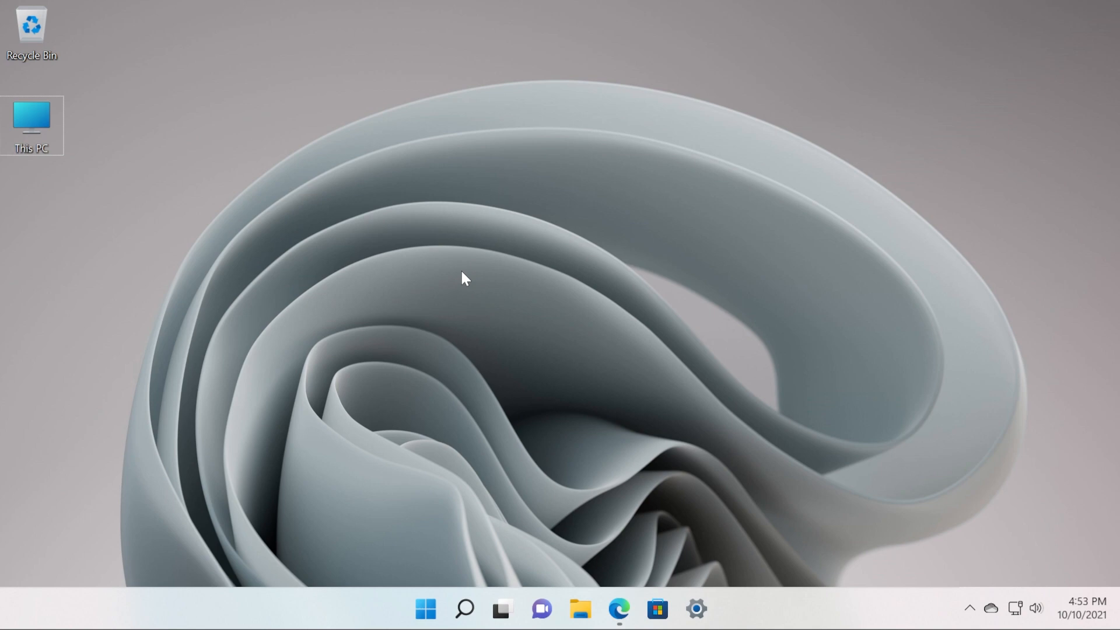
{"action": "right_click", "coordinate": [465, 279]}
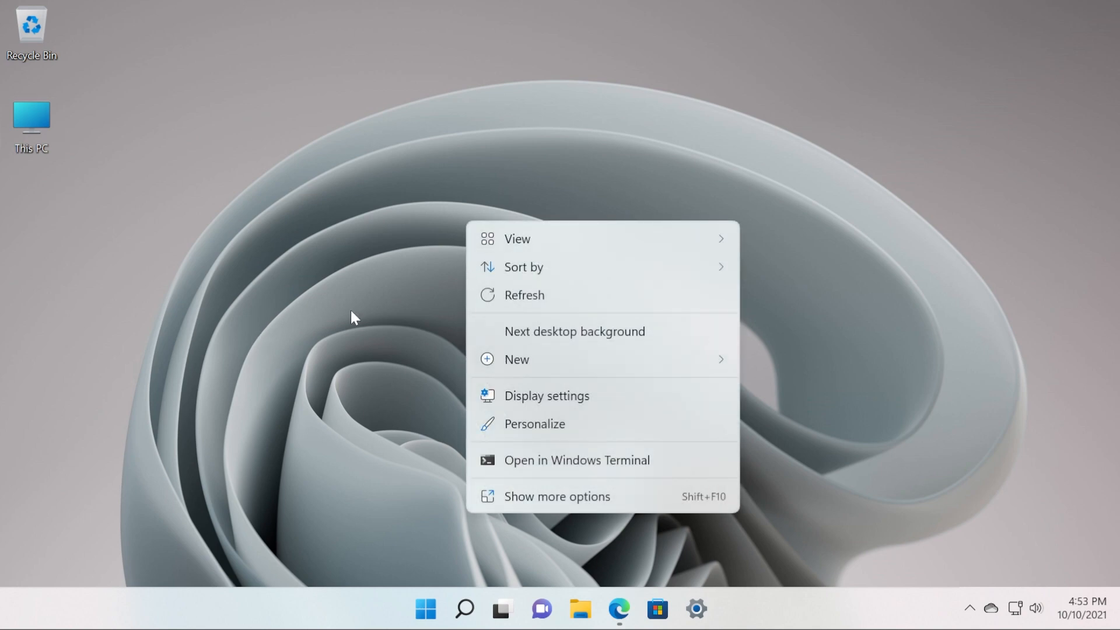
{"action": "mouse_move", "coordinate": [591, 505]}
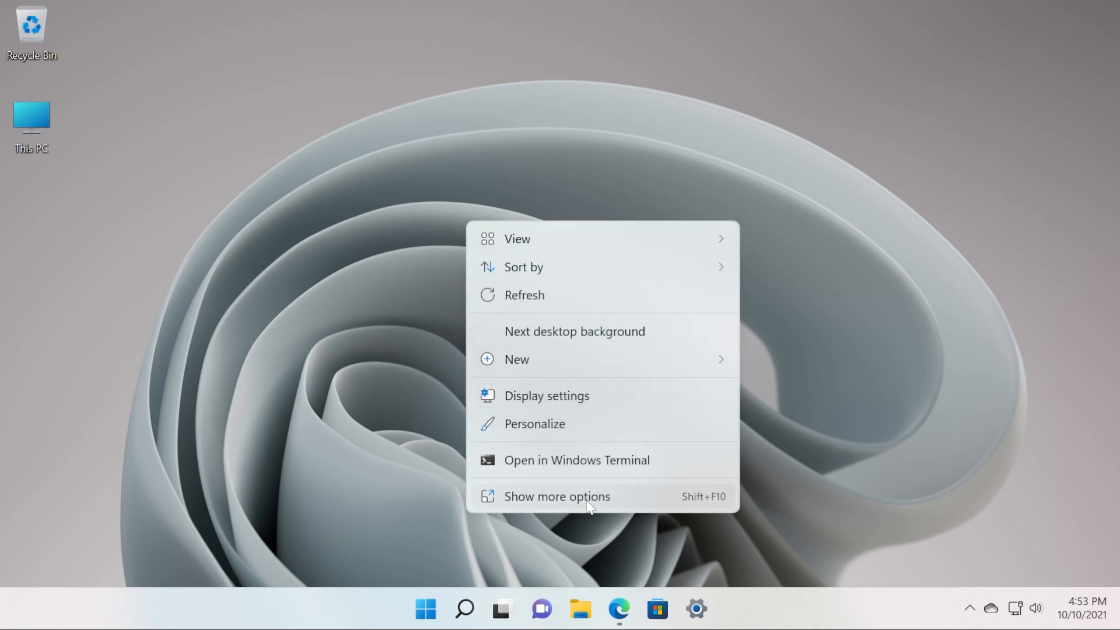
{"action": "mouse_move", "coordinate": [698, 500]}
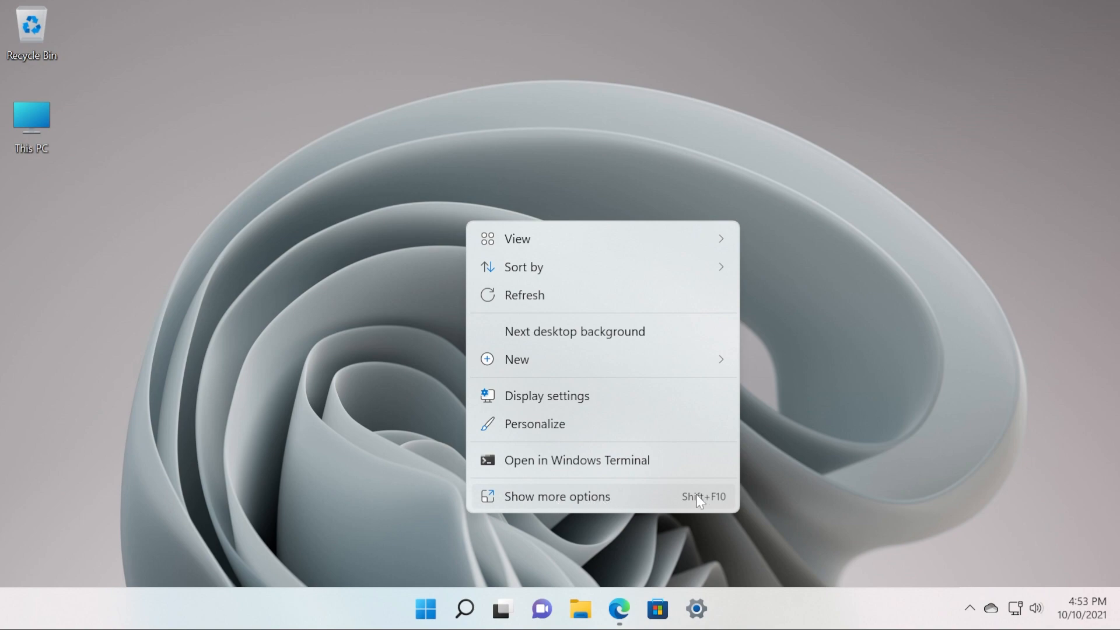
{"action": "mouse_move", "coordinate": [540, 505]}
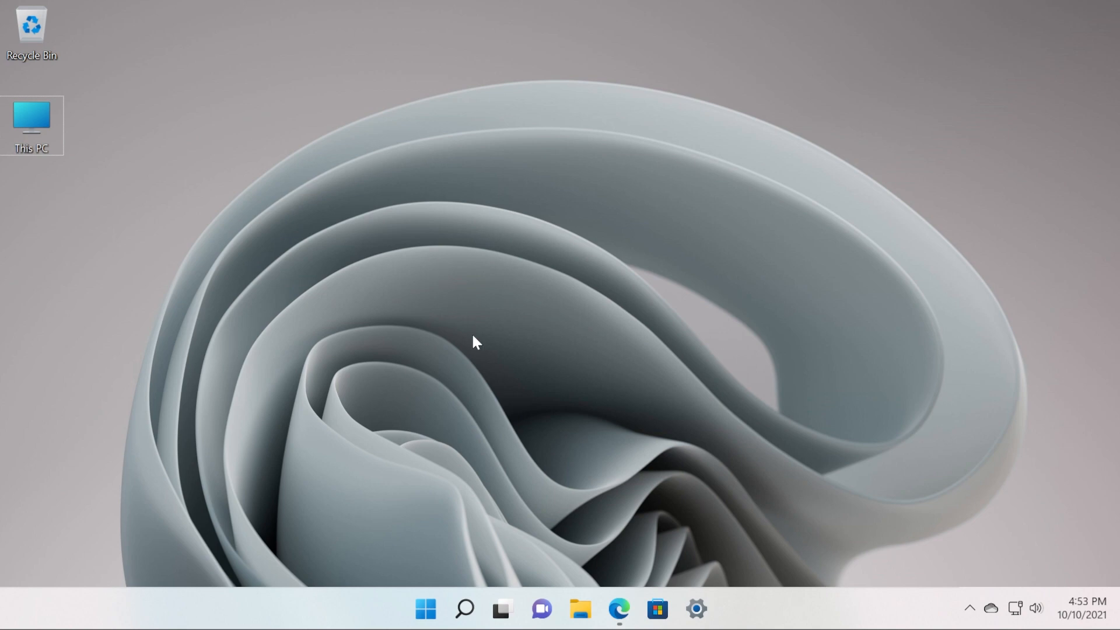
{"action": "left_click", "coordinate": [618, 609]}
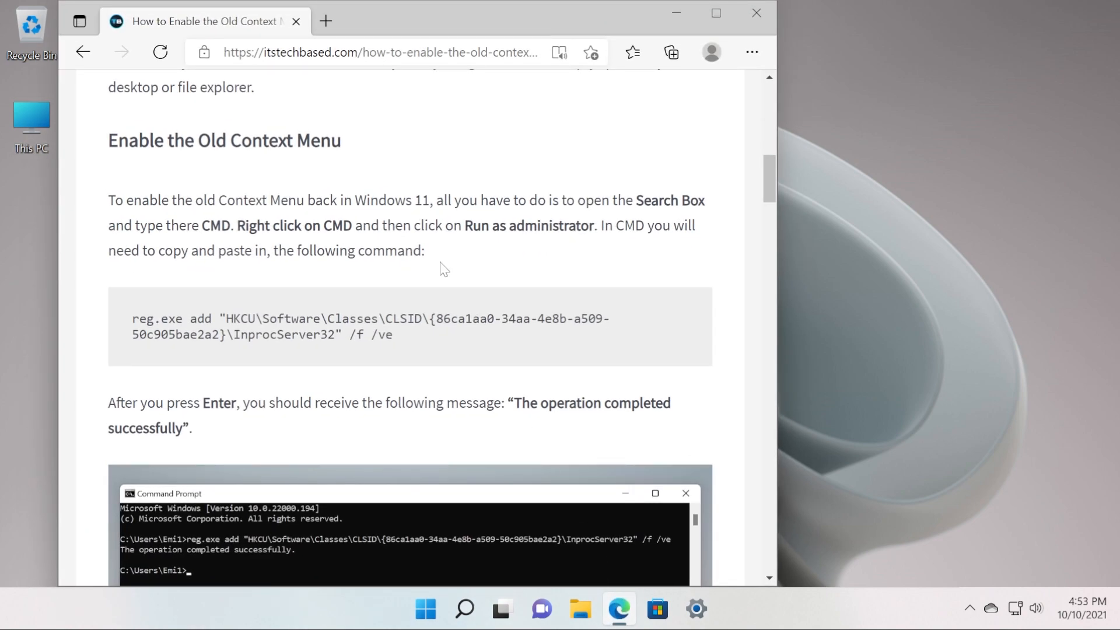
{"action": "mouse_move", "coordinate": [353, 179]}
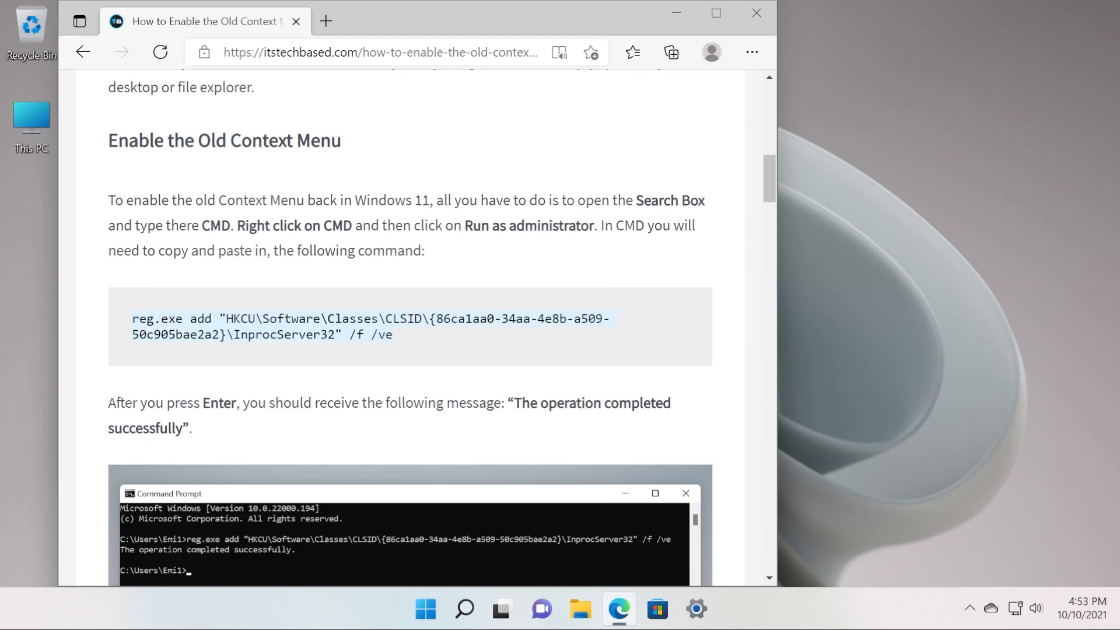
Run the reg.exe add command for CLSID {86ca1aa0-...} InprocServer32 in an administrator Command Prompt
{"action": "left_click", "coordinate": [464, 609]}
{"action": "type", "text": "cmd"}
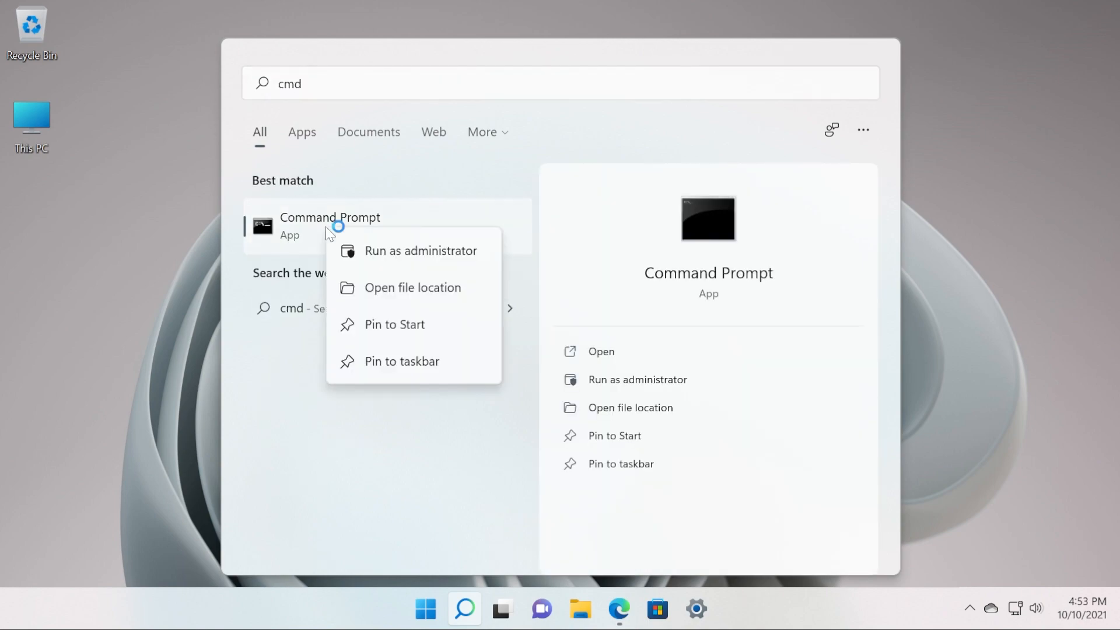
{"action": "left_click", "coordinate": [421, 251]}
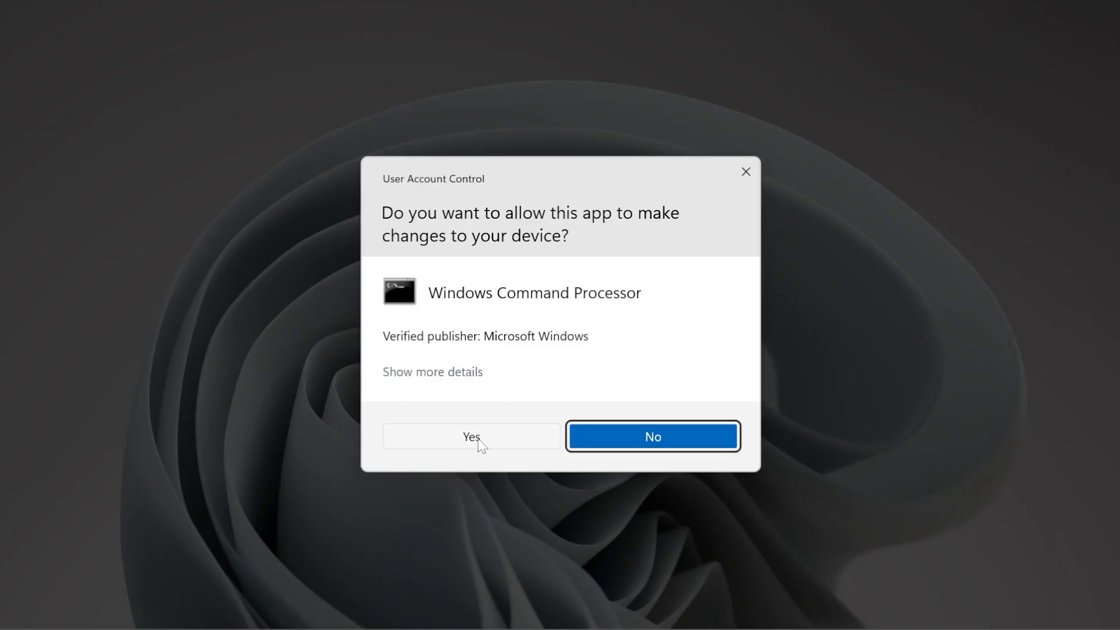
{"action": "left_click", "coordinate": [471, 435]}
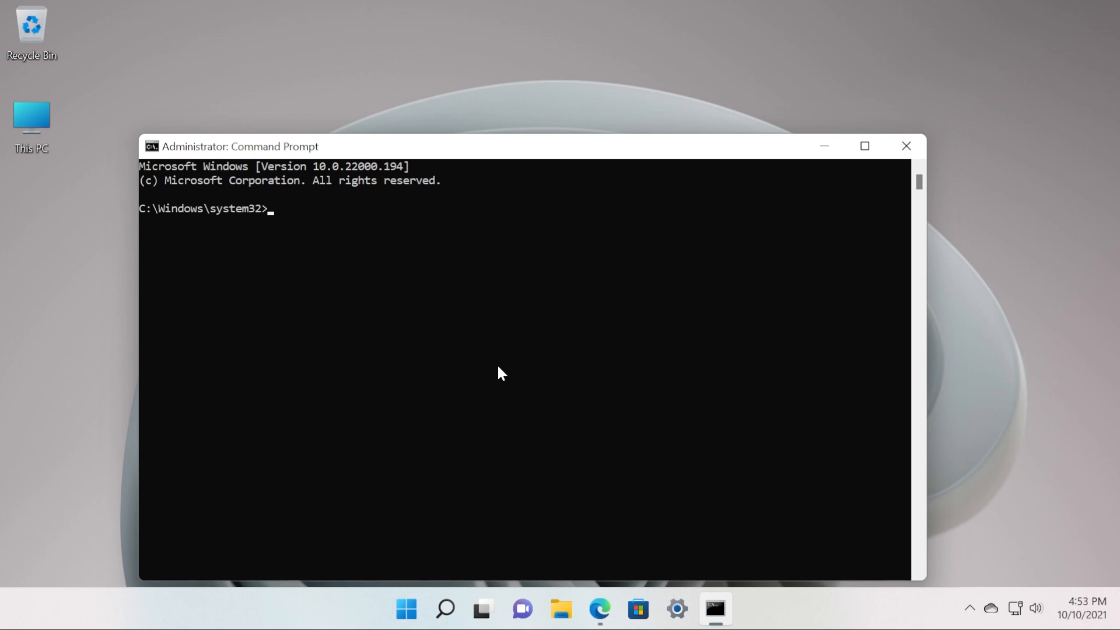
{"action": "type", "text": "reg.exe add \"HKCU\\Software\\Classes\\CLSID\\{86ca1aa0-34aa-4e8b-a509-50c905bae2a2}\\InprocServer32\" /f /ve"}
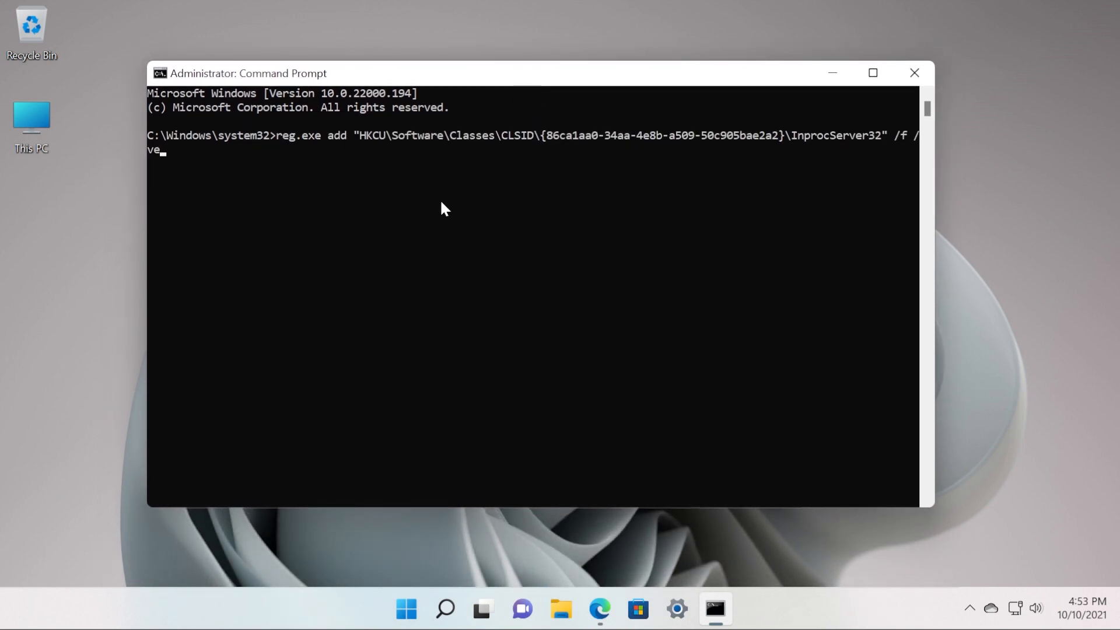
{"action": "key", "text": "Return"}
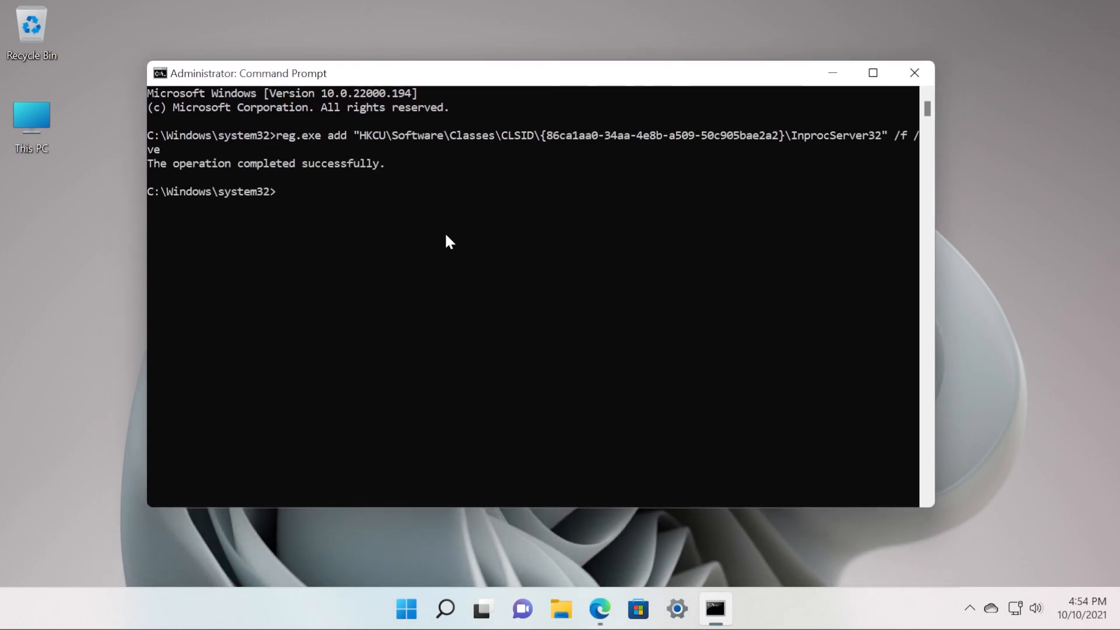
{"action": "mouse_move", "coordinate": [218, 182]}
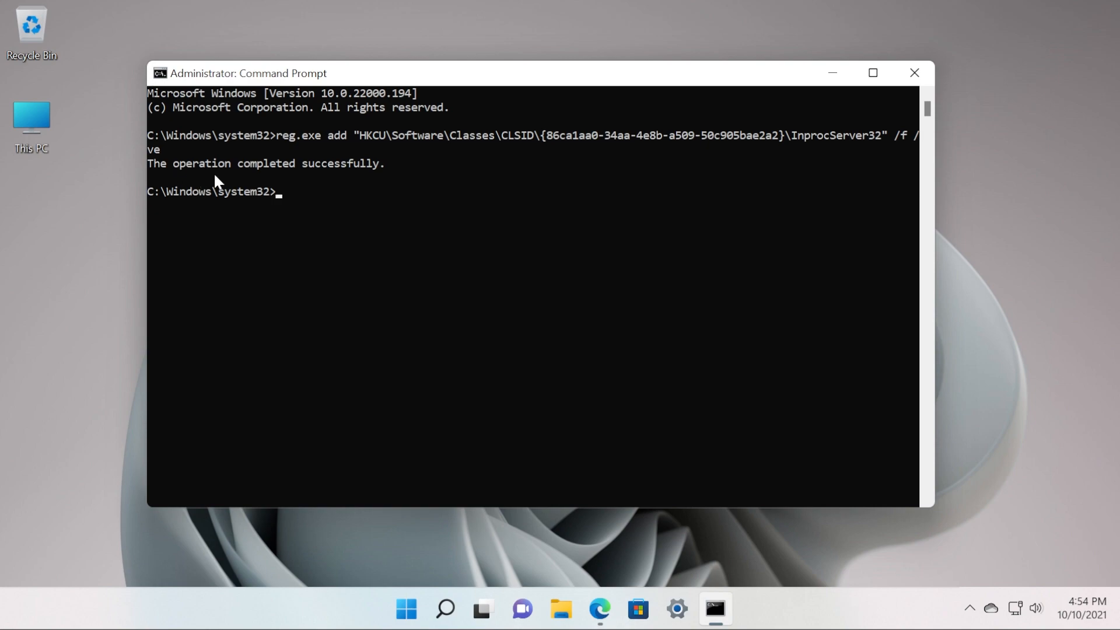
{"action": "mouse_move", "coordinate": [915, 72]}
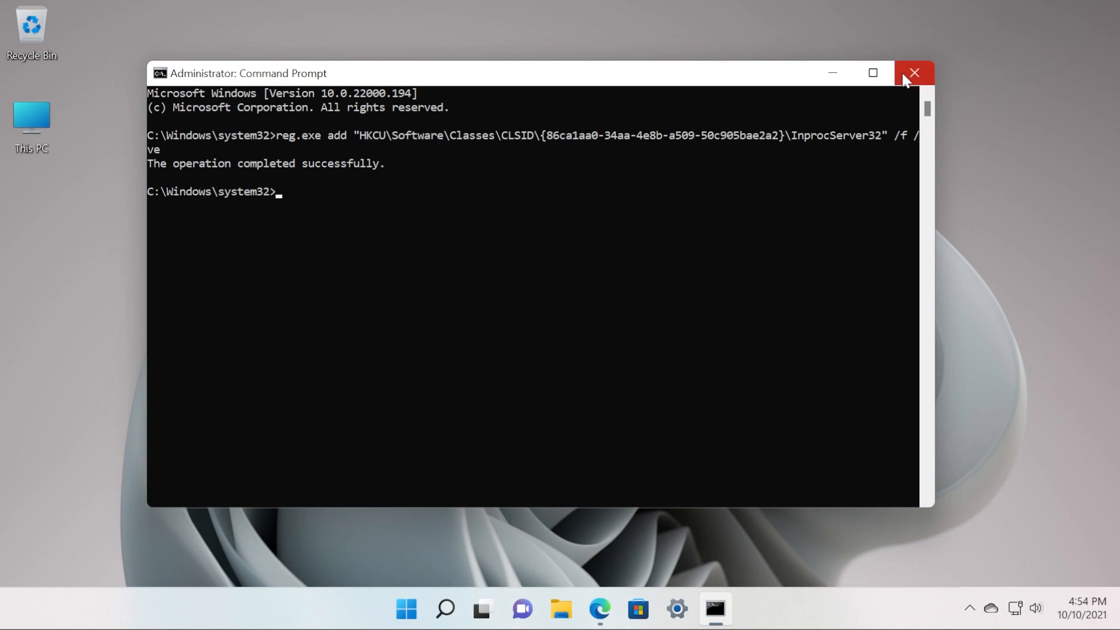
{"action": "left_click", "coordinate": [915, 72]}
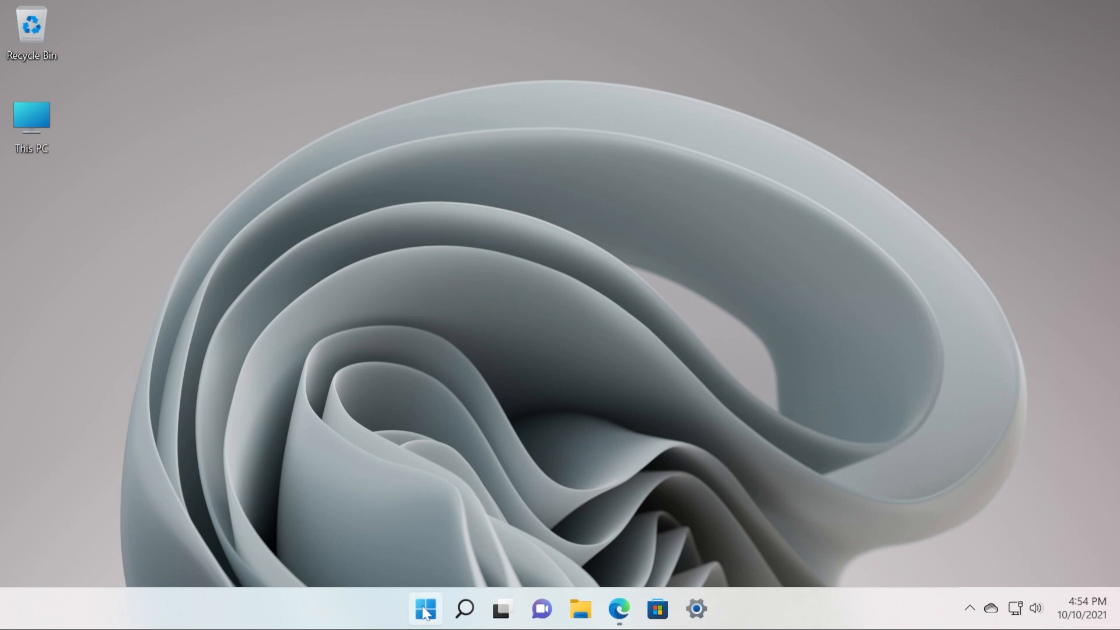
{"action": "right_click", "coordinate": [425, 609]}
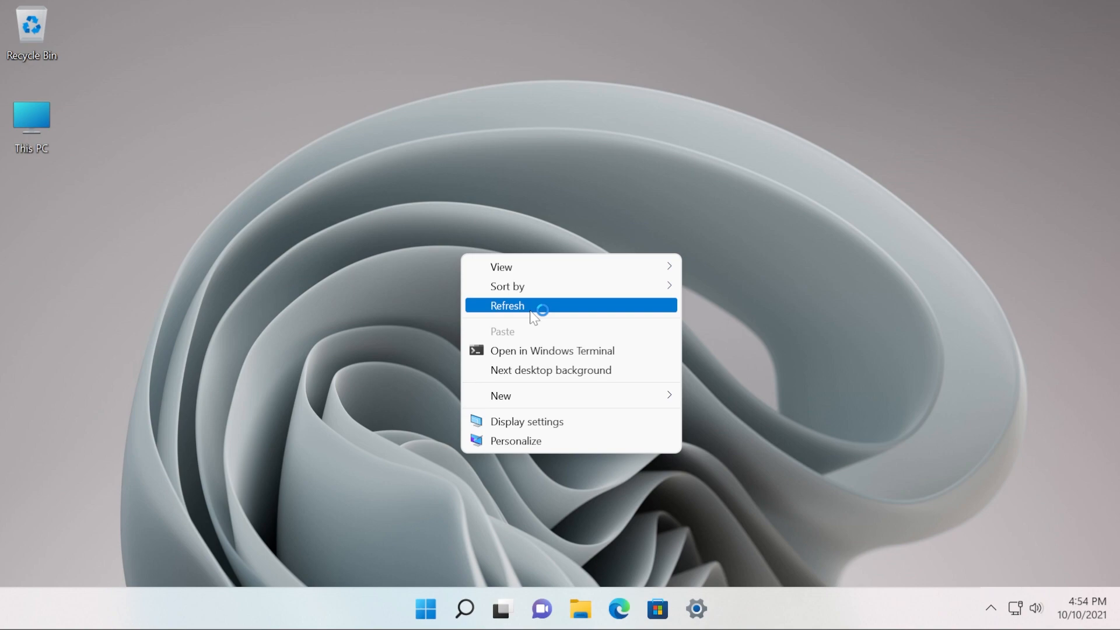
{"action": "mouse_move", "coordinate": [532, 315]}
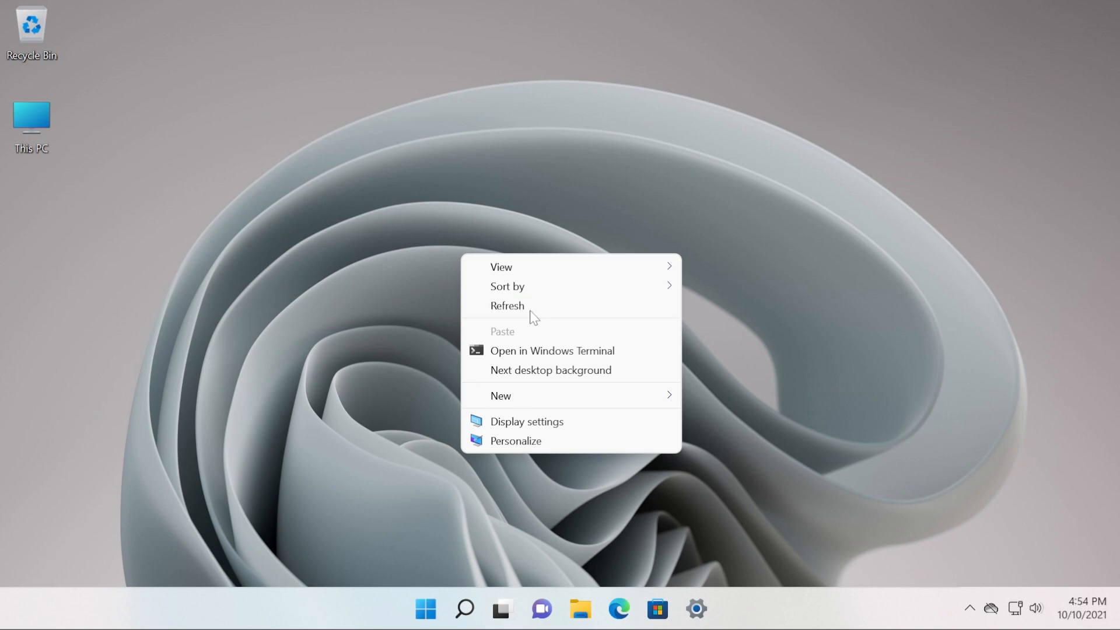
{"action": "mouse_move", "coordinate": [457, 300]}
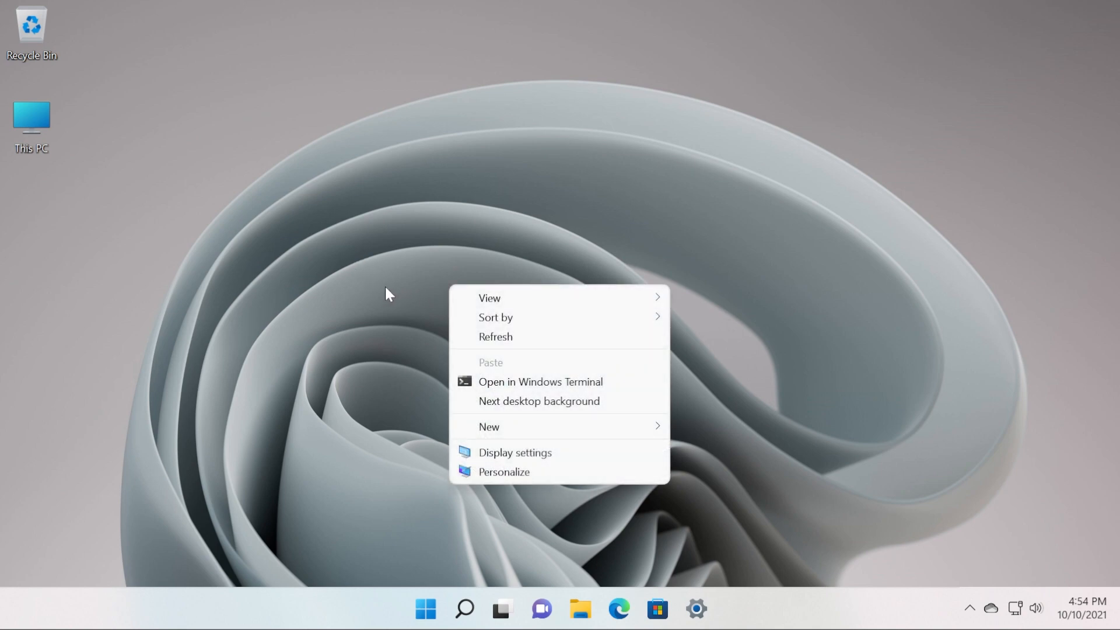
{"action": "left_click", "coordinate": [598, 577]}
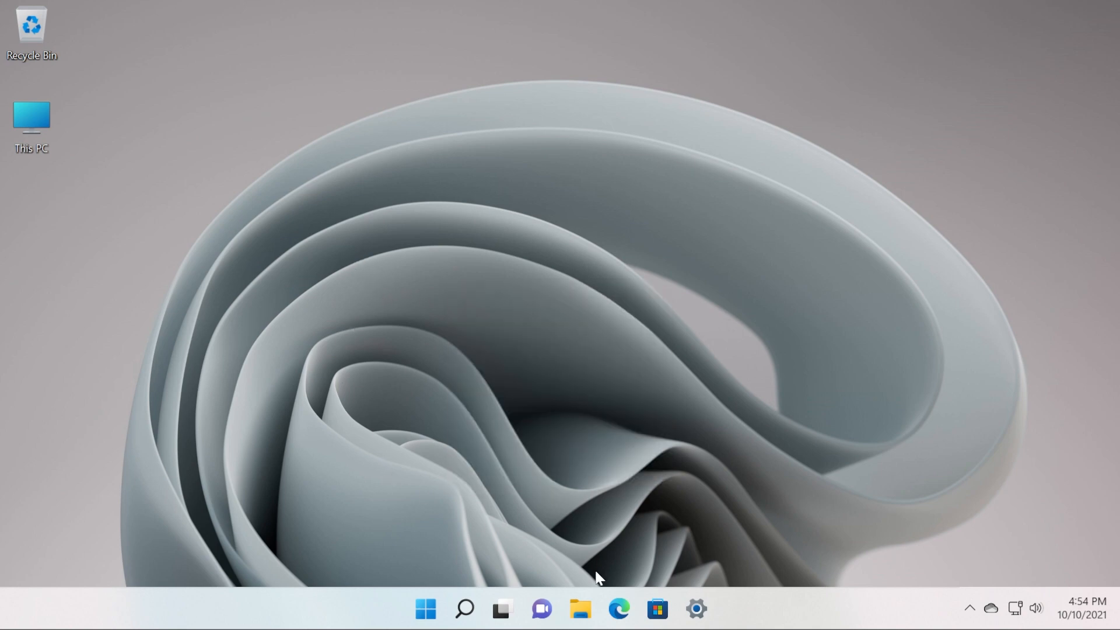
Return to the Edge guide at the reg.exe delete command for restoring the new menu
{"action": "left_click", "coordinate": [618, 609]}
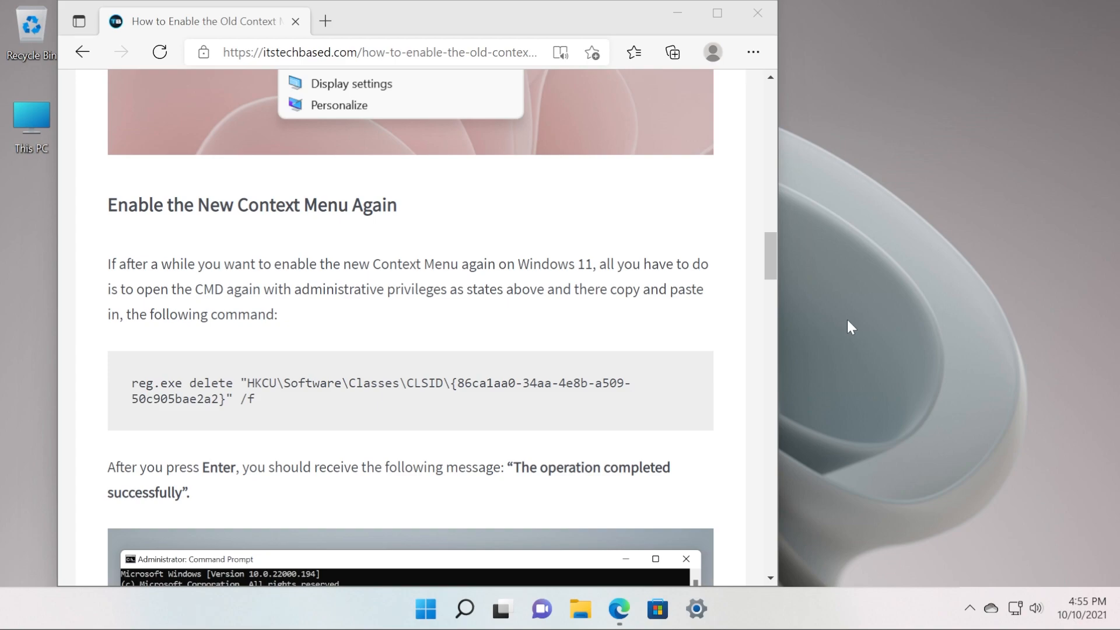
{"action": "mouse_move", "coordinate": [457, 322]}
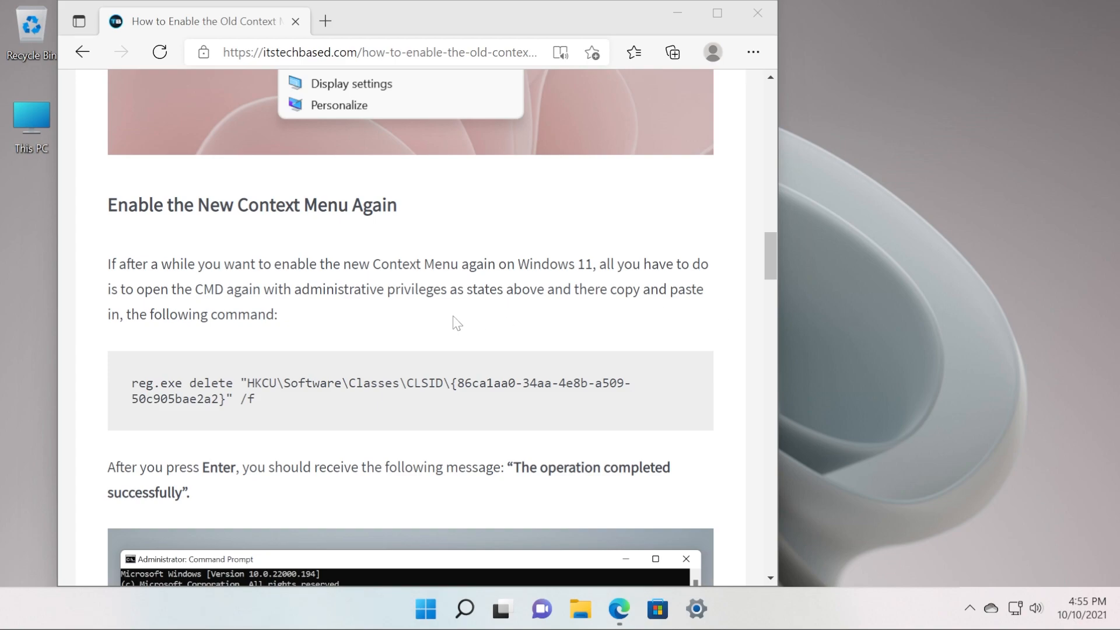
{"action": "mouse_move", "coordinate": [428, 315]}
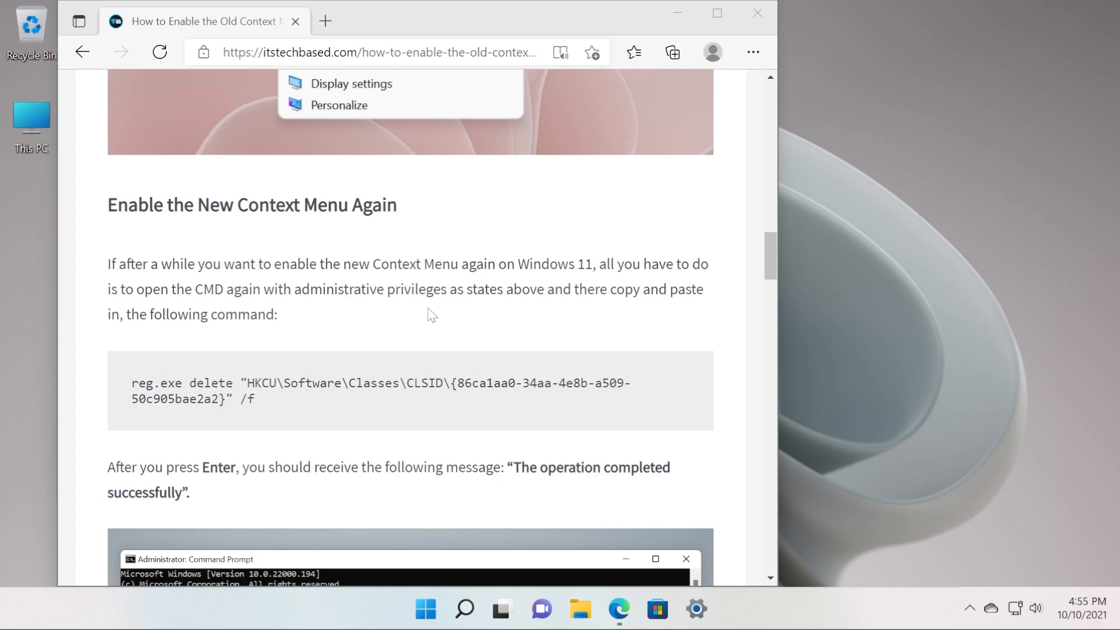
{"action": "mouse_move", "coordinate": [329, 370]}
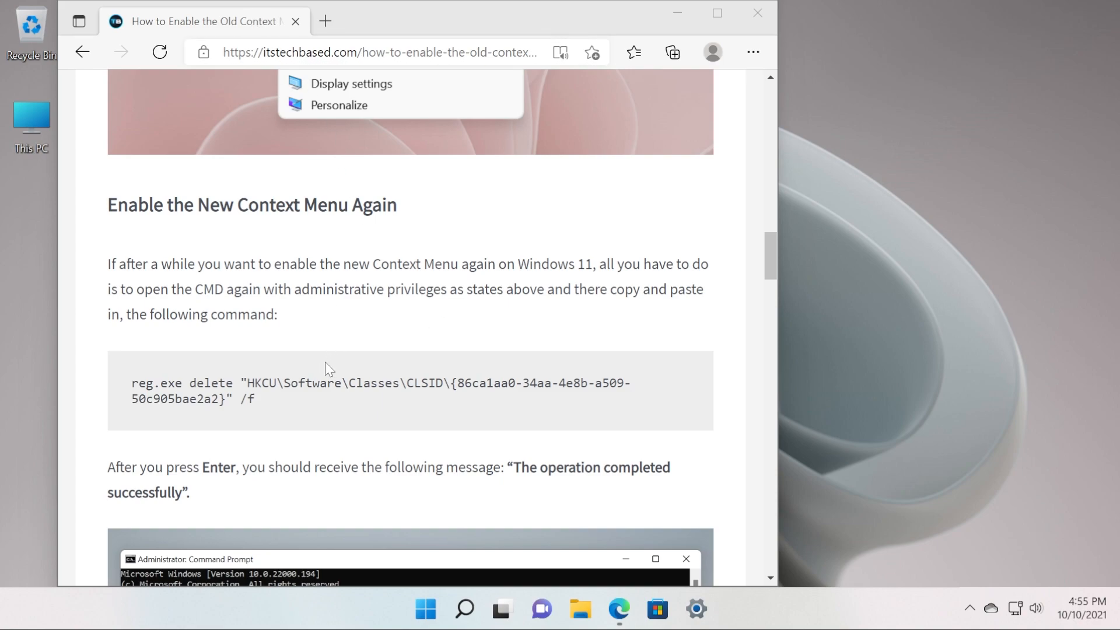
{"action": "mouse_move", "coordinate": [303, 413]}
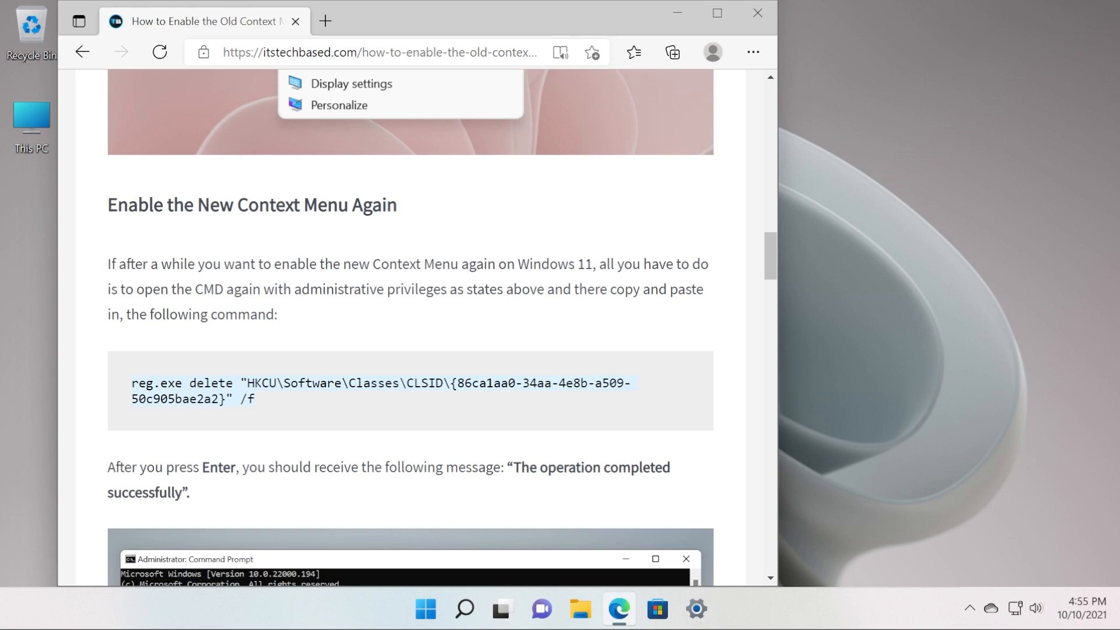
{"action": "mouse_move", "coordinate": [635, 106]}
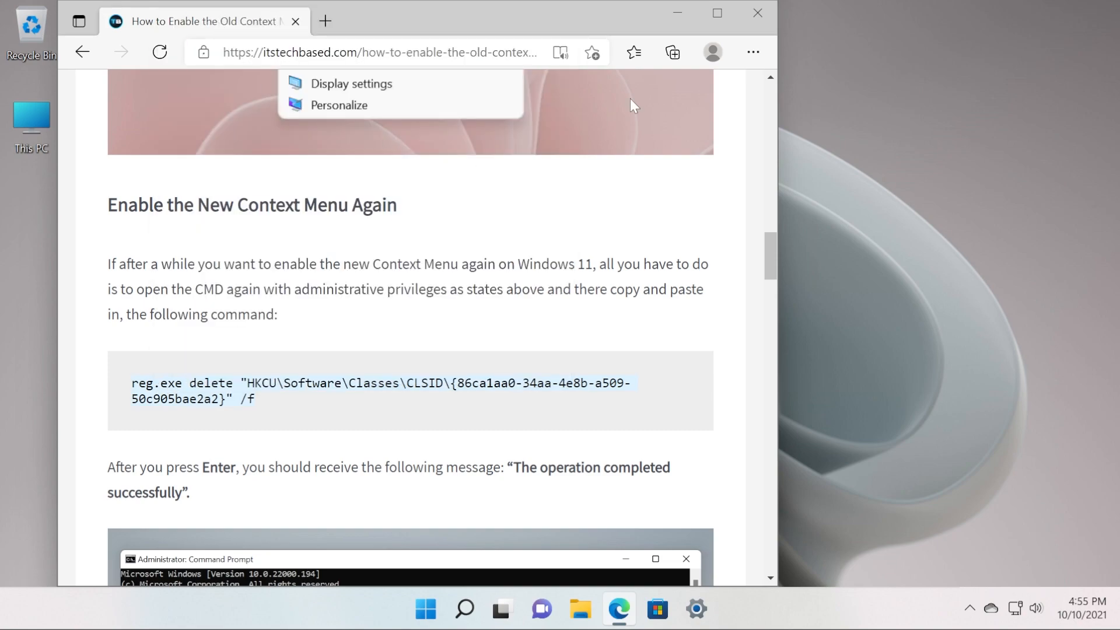
Run the guide's reg.exe delete command in an administrator Command Prompt
{"action": "left_click", "coordinate": [464, 609]}
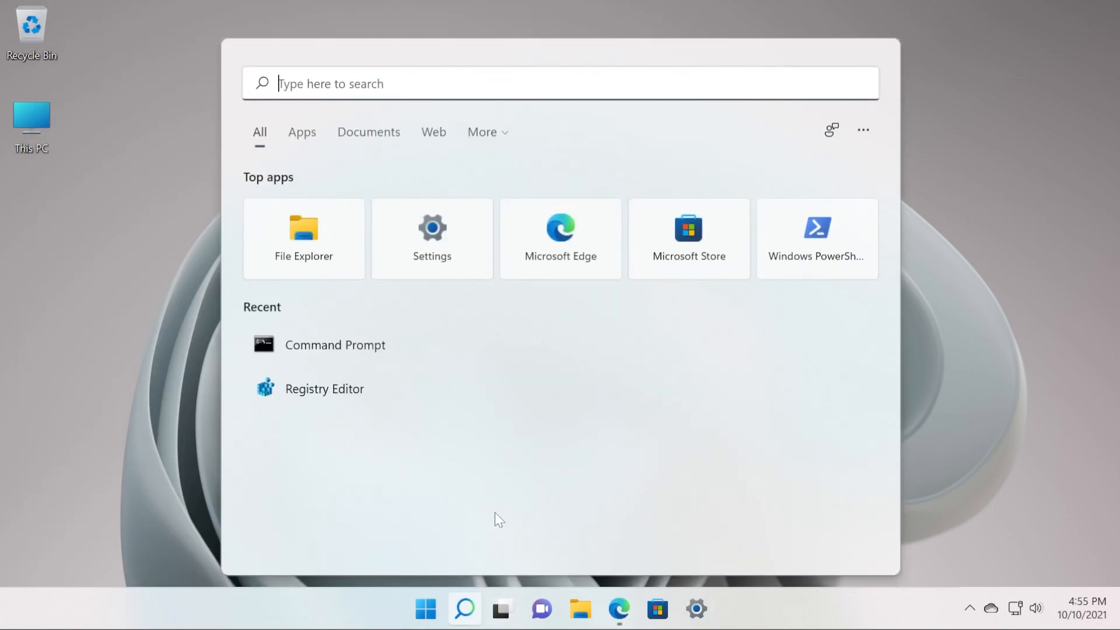
{"action": "right_click", "coordinate": [330, 226]}
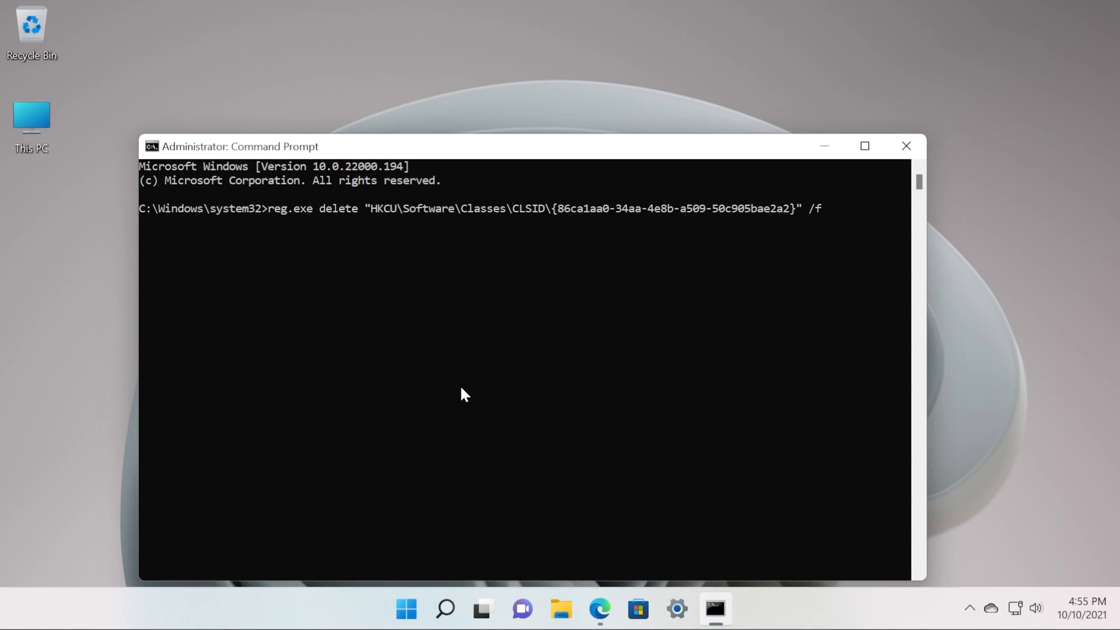
{"action": "key", "text": "Return"}
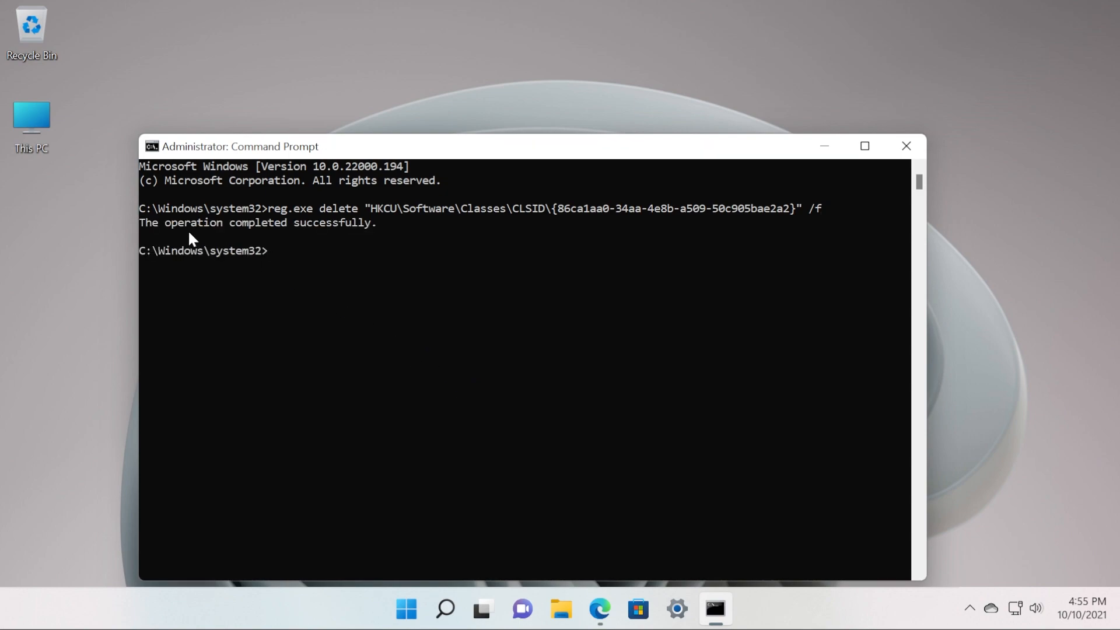
{"action": "mouse_move", "coordinate": [270, 243]}
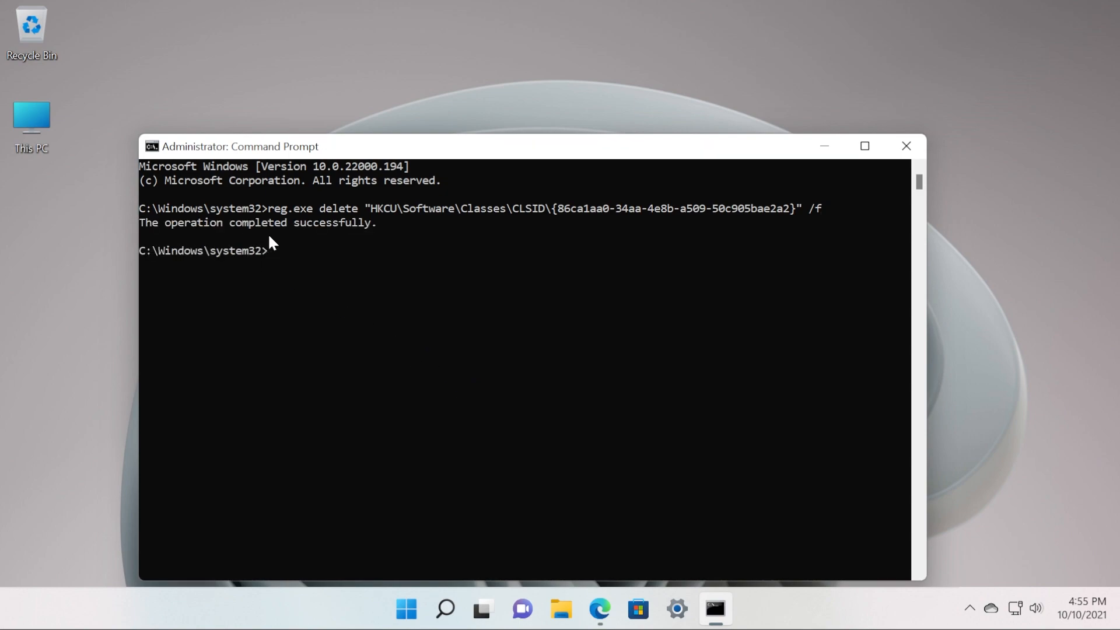
Close Command Prompt, confirm the desktop shows the new-style context menu, and refresh the desktop
{"action": "left_click", "coordinate": [906, 146]}
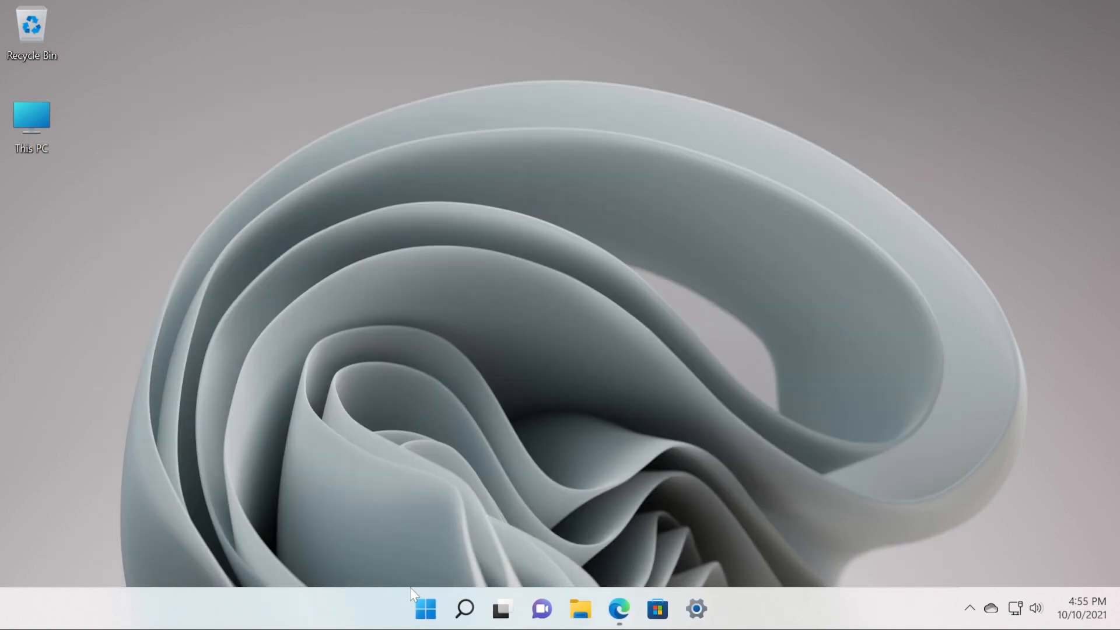
{"action": "right_click", "coordinate": [425, 610]}
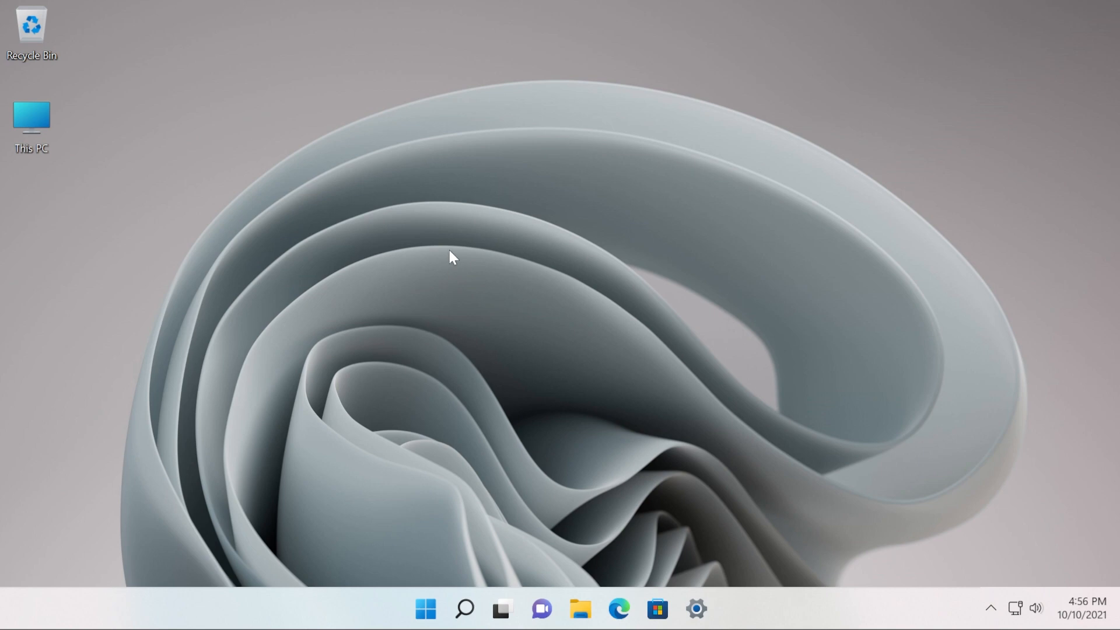
{"action": "right_click", "coordinate": [451, 257]}
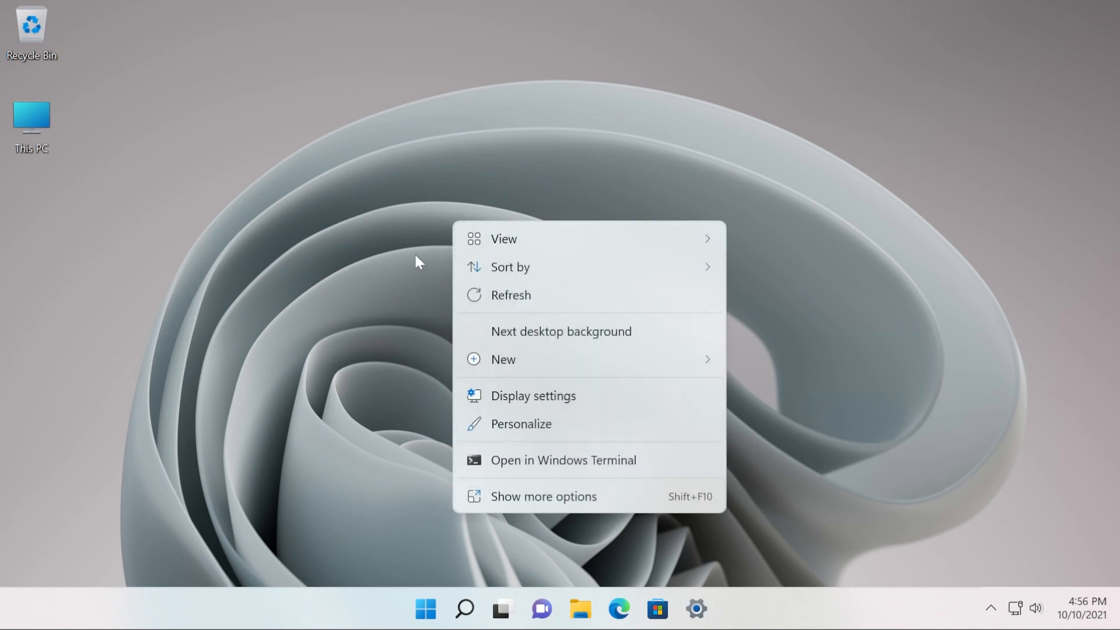
{"action": "left_click", "coordinate": [418, 262]}
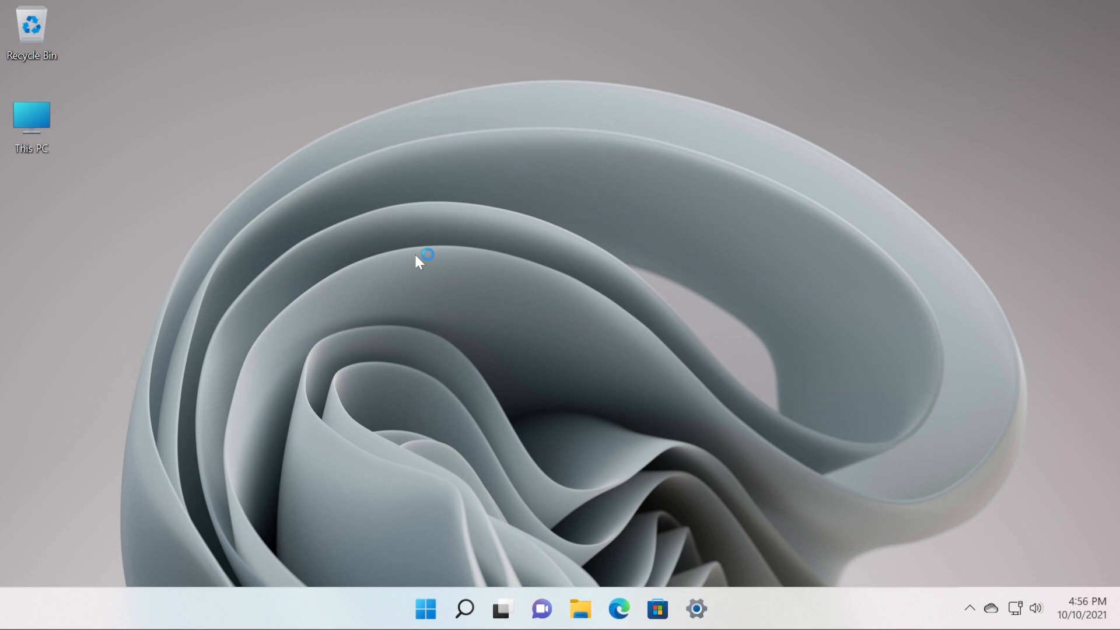
{"action": "mouse_move", "coordinate": [418, 263]}
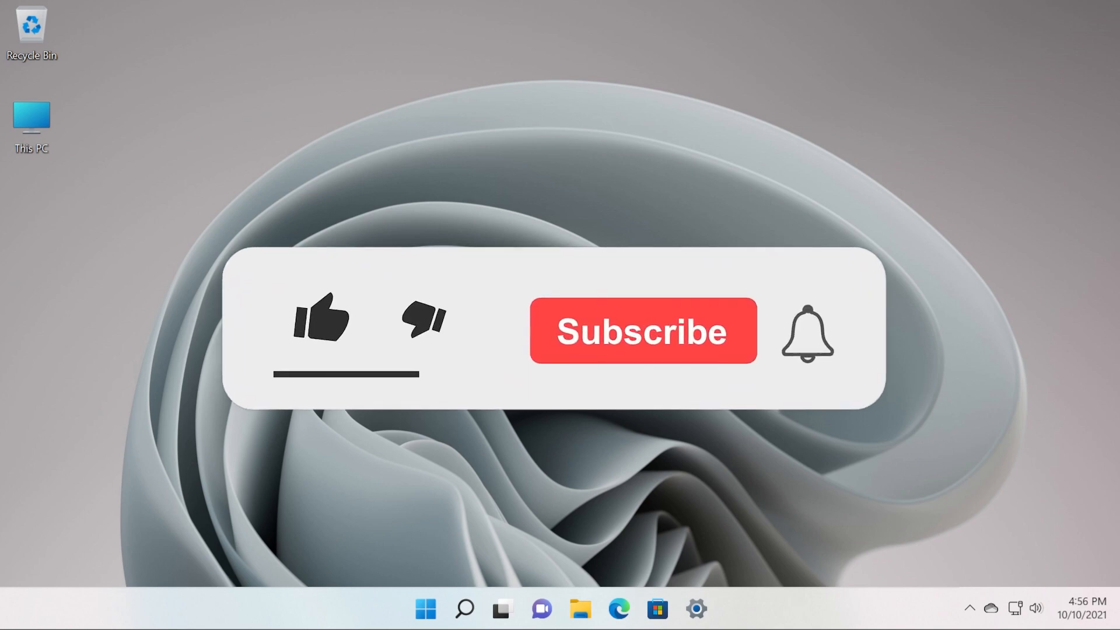
{"action": "left_click", "coordinate": [322, 322]}
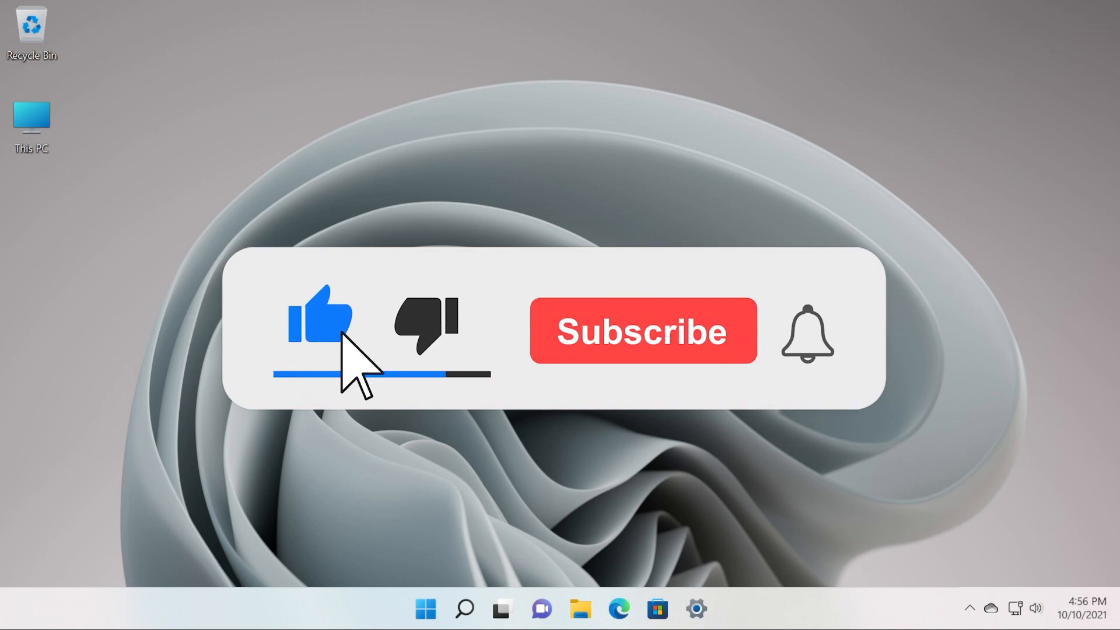